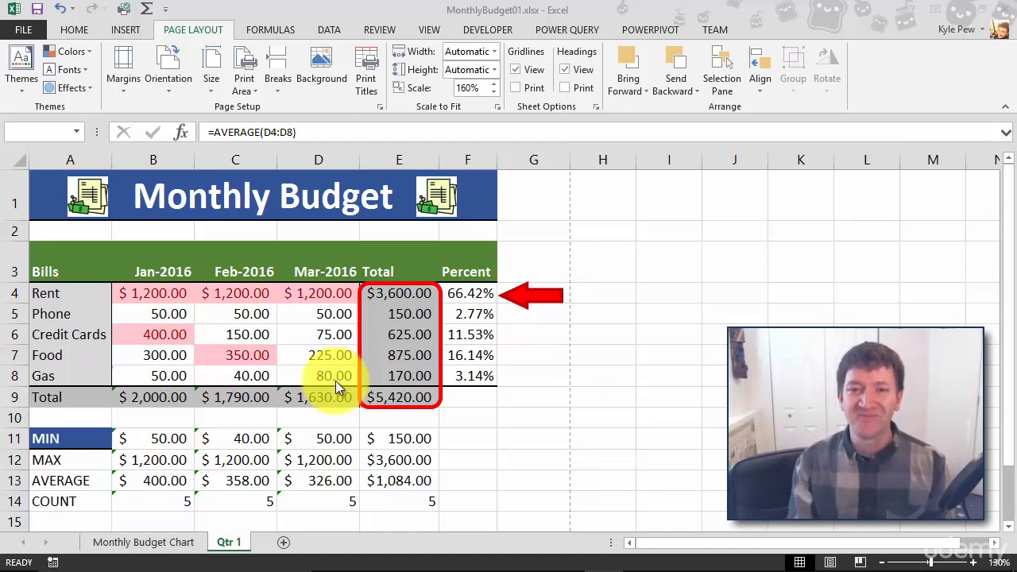
{"action": "mouse_move", "coordinate": [399, 410]}
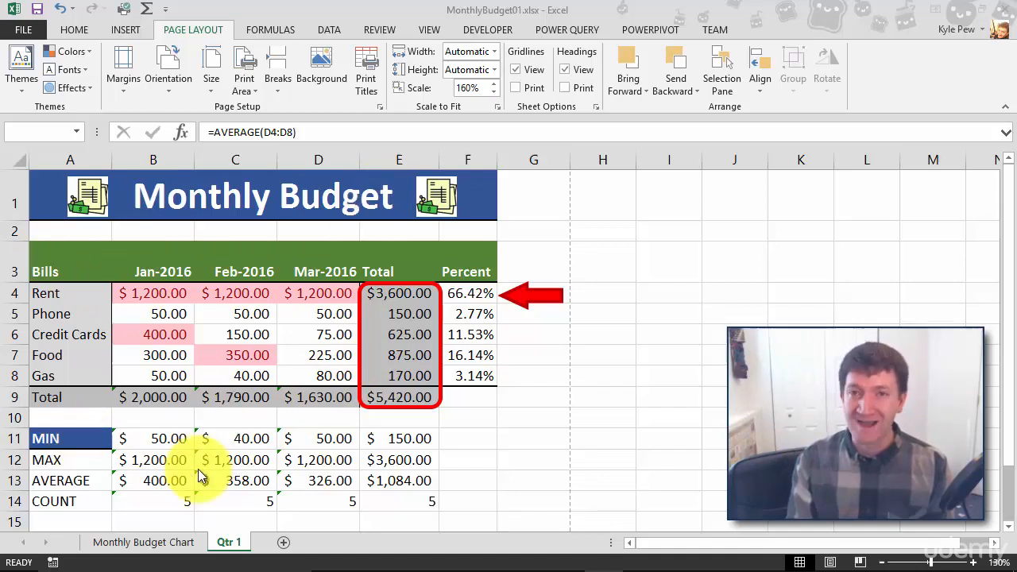
{"action": "mouse_move", "coordinate": [191, 480]}
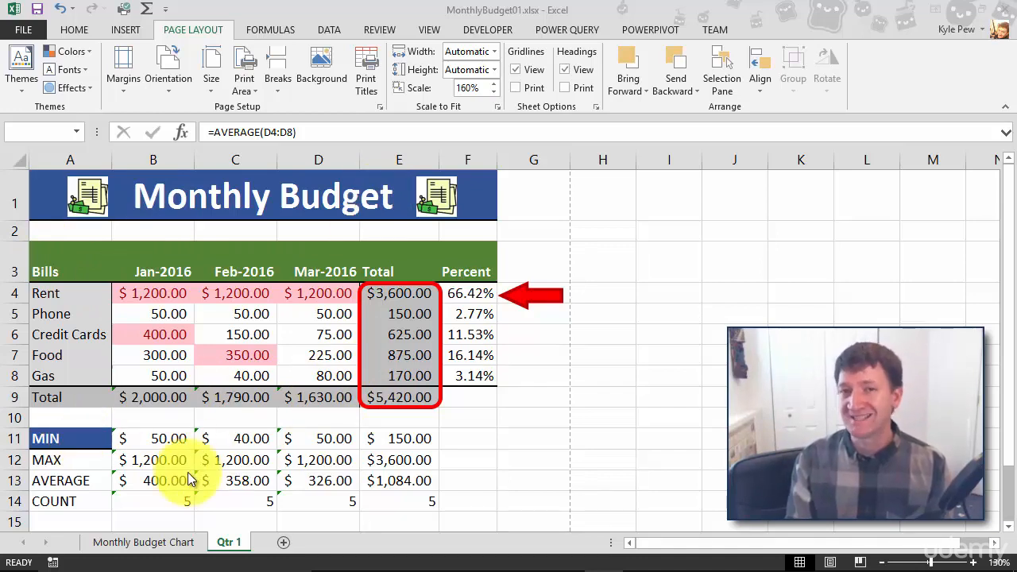
Step: Set the print area to the Bills table A3:F9, then deselect it
{"action": "left_click", "coordinate": [62, 272]}
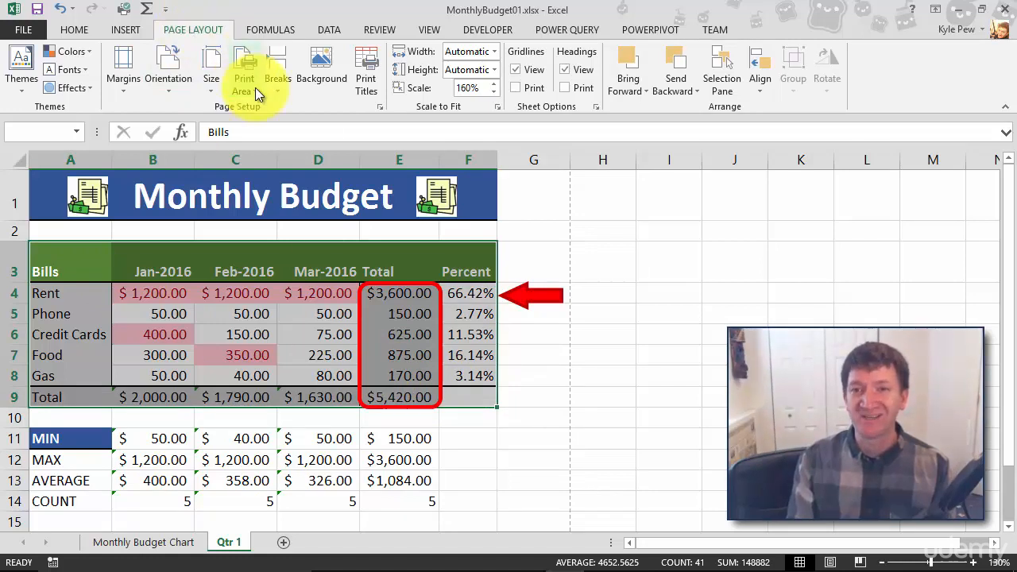
{"action": "left_click", "coordinate": [245, 67]}
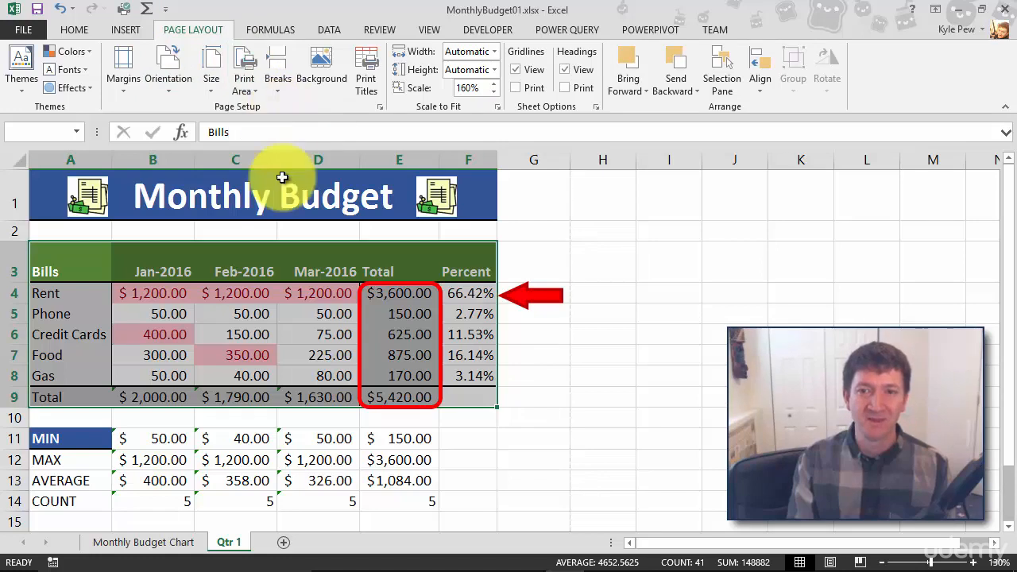
{"action": "mouse_move", "coordinate": [283, 324]}
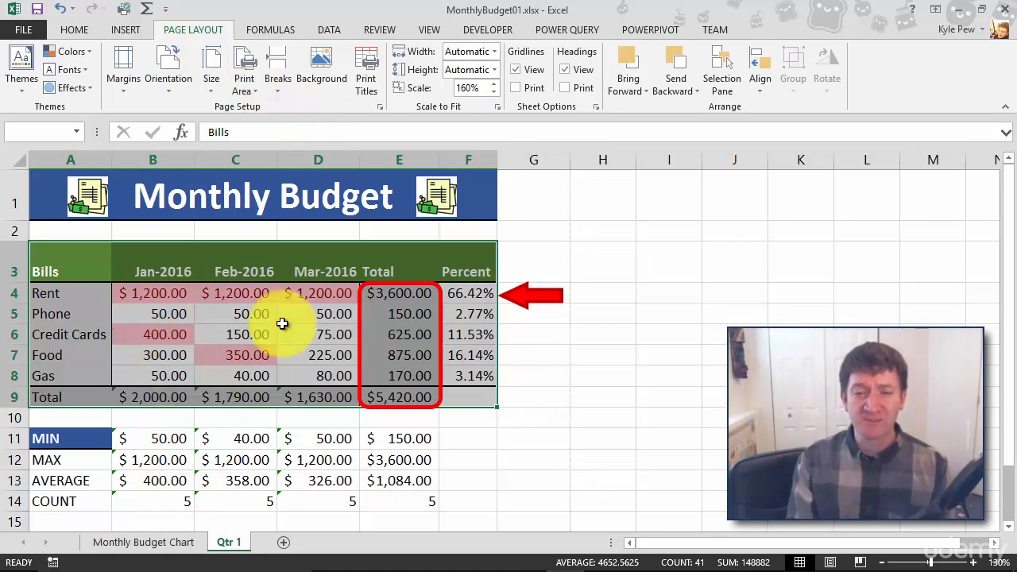
{"action": "left_click", "coordinate": [236, 439]}
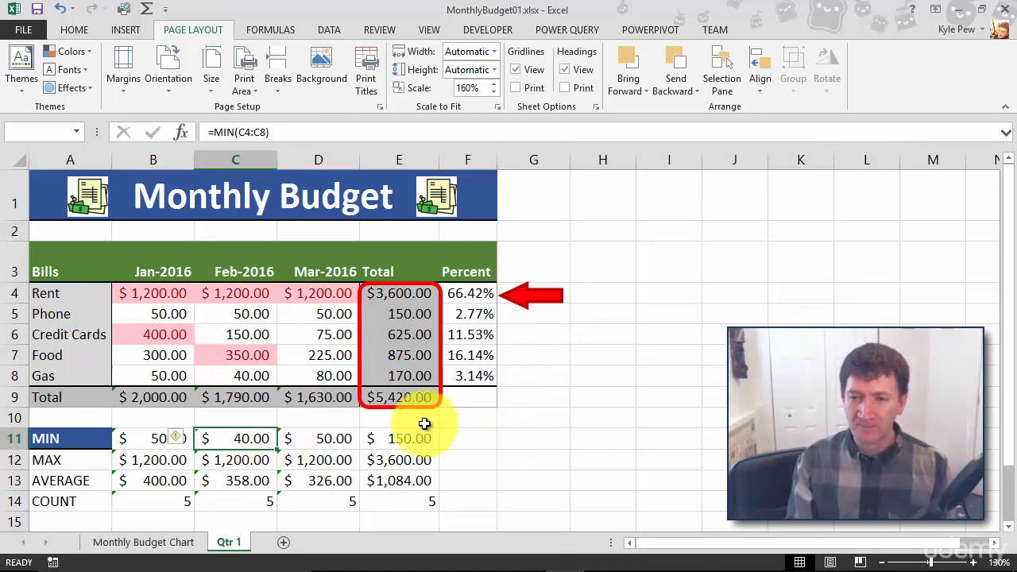
{"action": "mouse_move", "coordinate": [499, 254]}
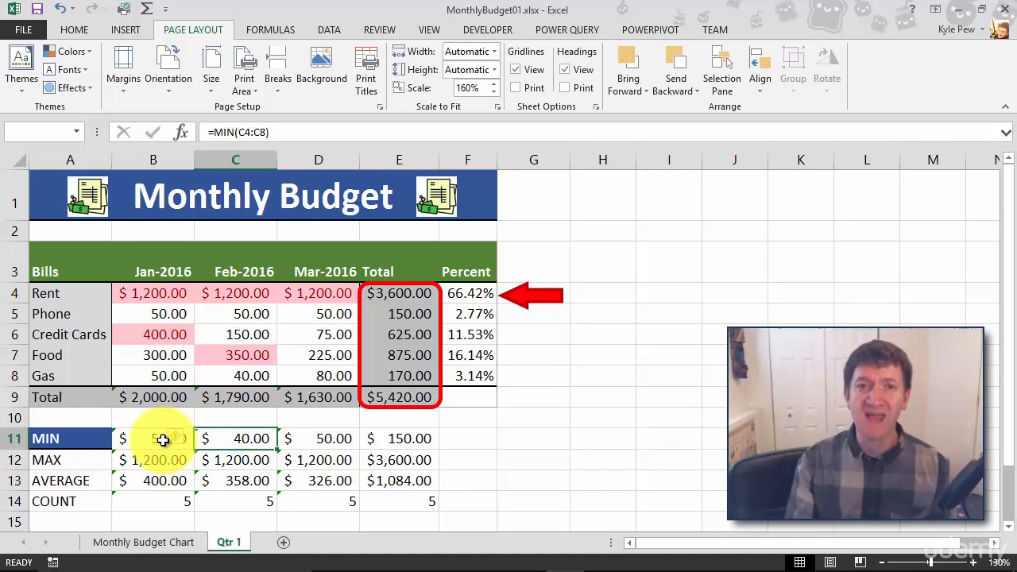
Step: Show the MonthlyBudget01 workbook's Info page in Backstage view
{"action": "left_click", "coordinate": [22, 29]}
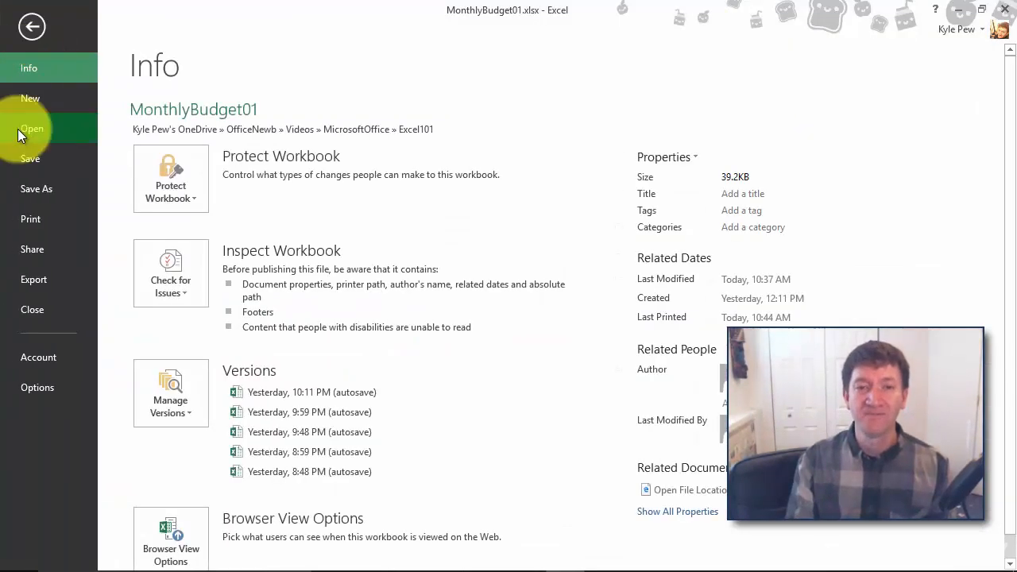
Step: Preview the print, showing only A3:F9 on one landscape page
{"action": "left_click", "coordinate": [31, 219]}
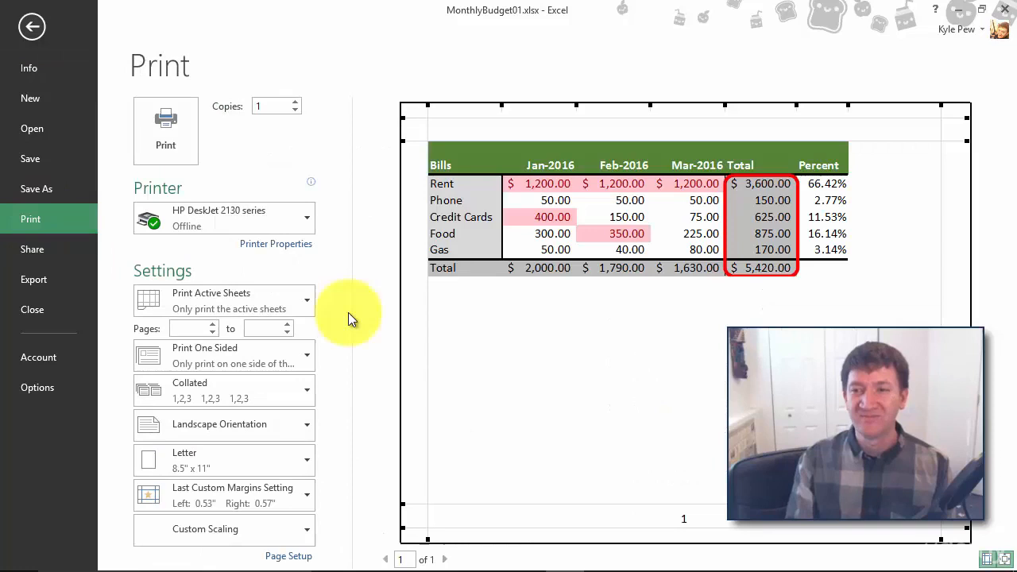
{"action": "mouse_move", "coordinate": [580, 340]}
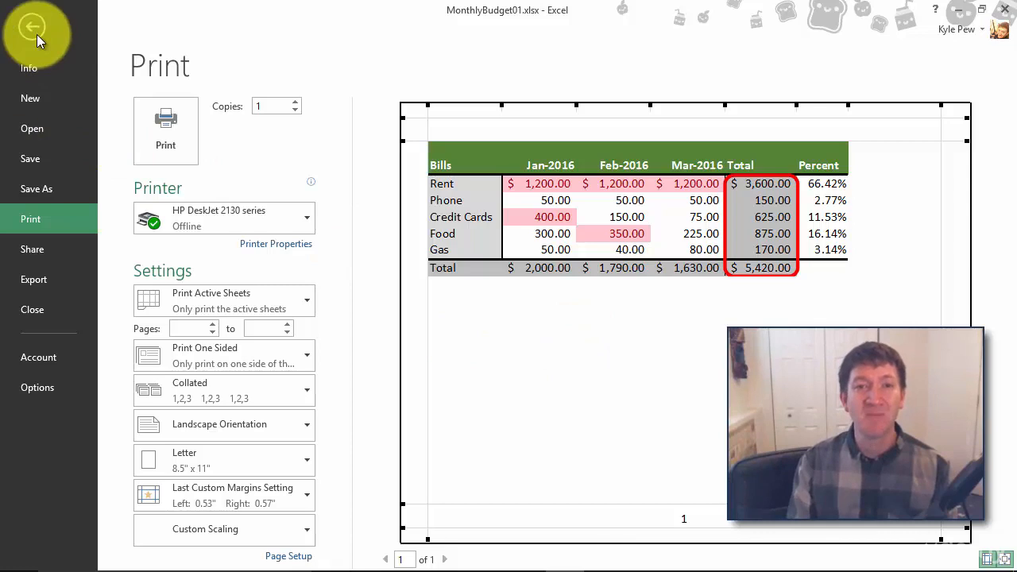
Step: Return to the worksheet and clear the A3:F9 print area
{"action": "left_click", "coordinate": [34, 25]}
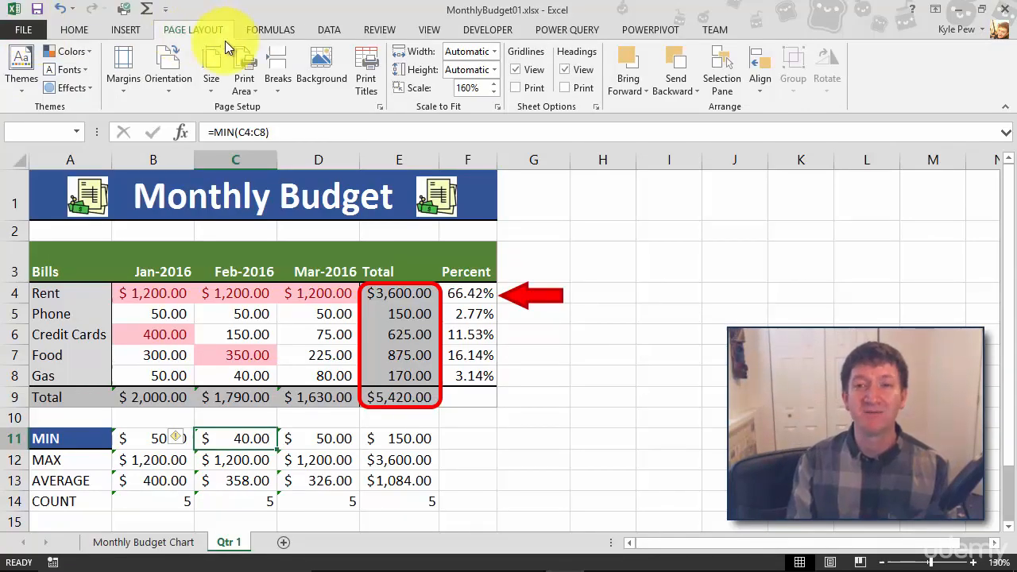
{"action": "left_click", "coordinate": [245, 67]}
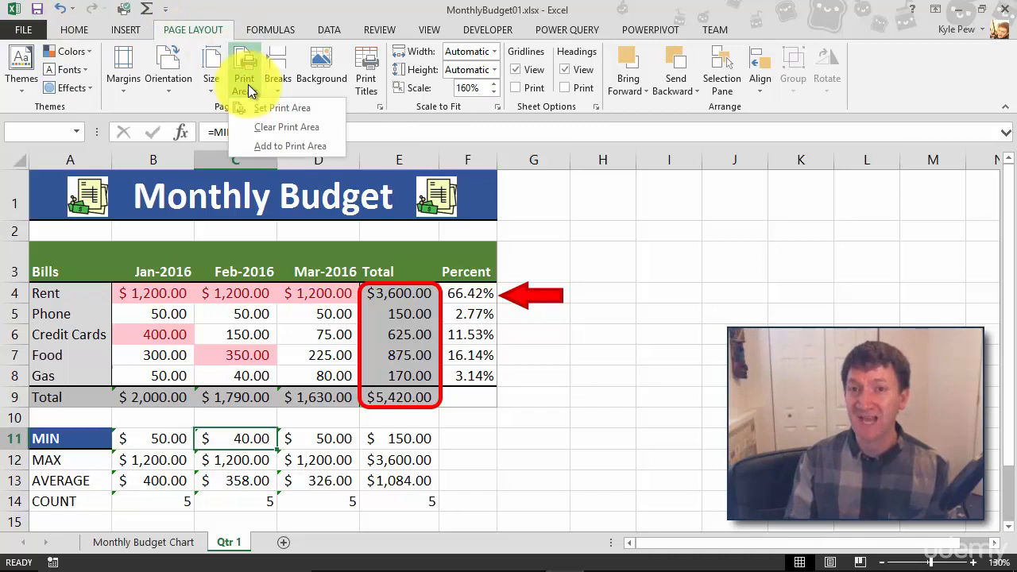
{"action": "mouse_move", "coordinate": [289, 127]}
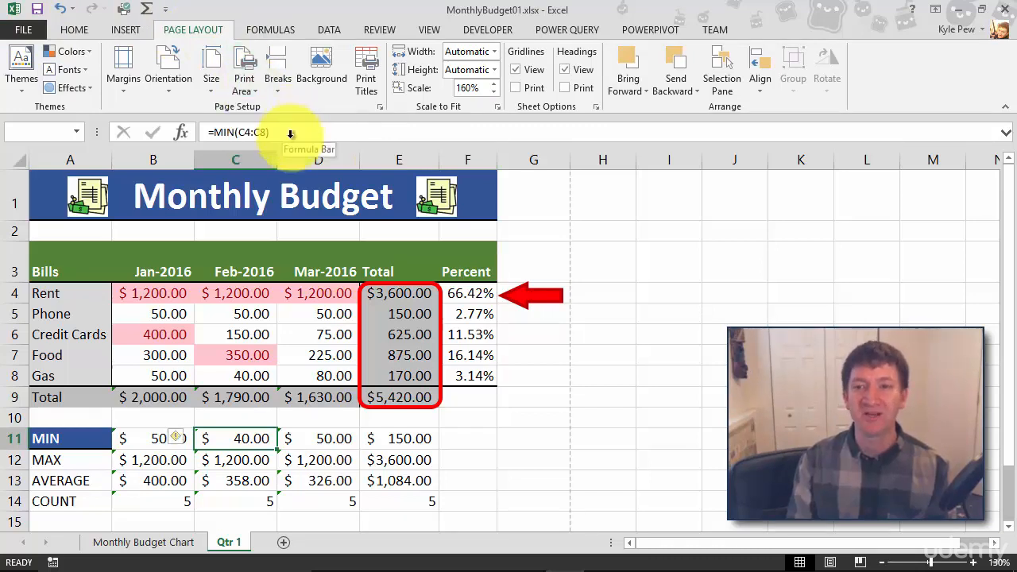
Step: Preview the full Monthly Budget sheet printing across two pages
{"action": "left_click", "coordinate": [22, 29]}
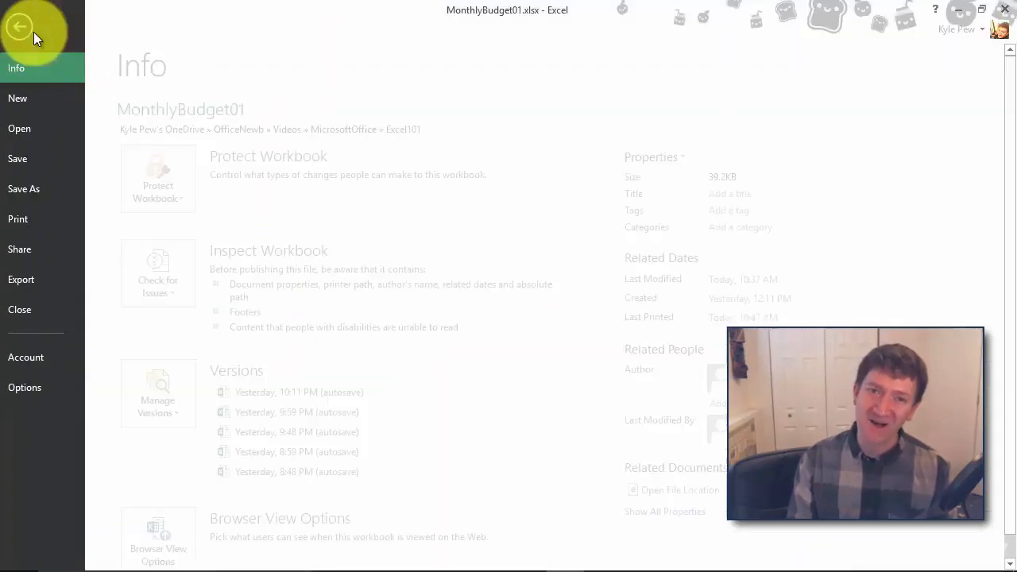
{"action": "left_click", "coordinate": [28, 219]}
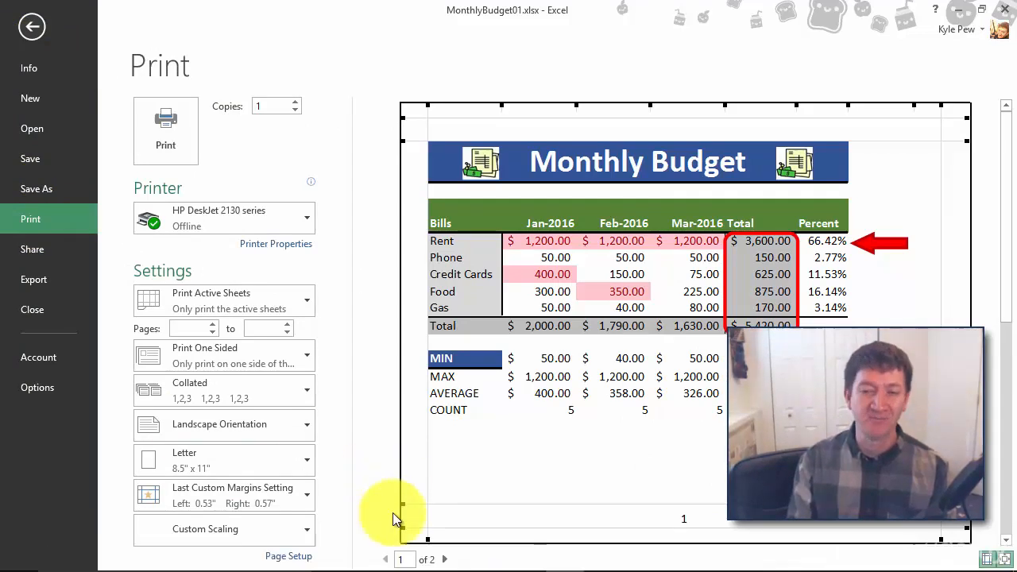
{"action": "mouse_move", "coordinate": [350, 310]}
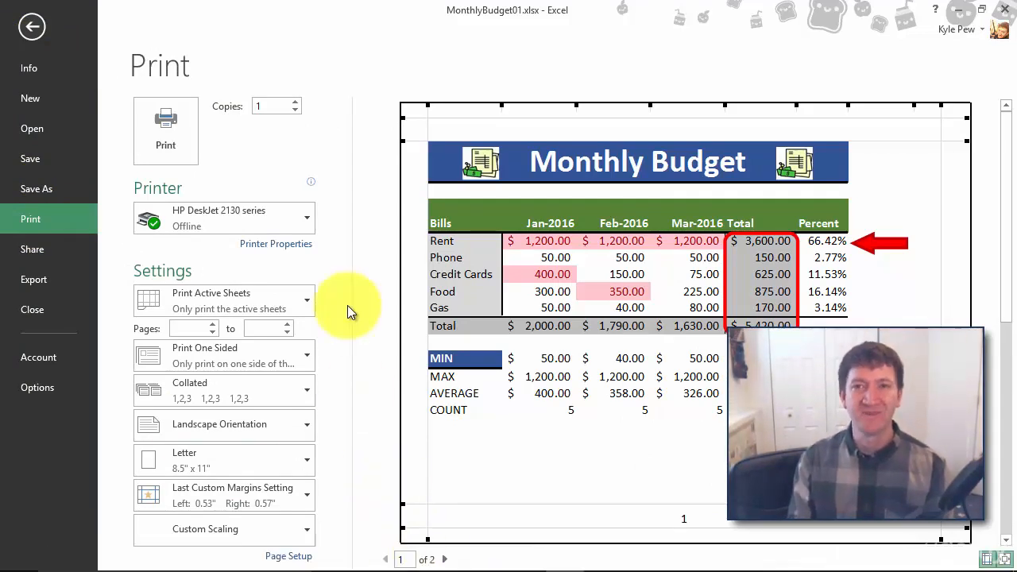